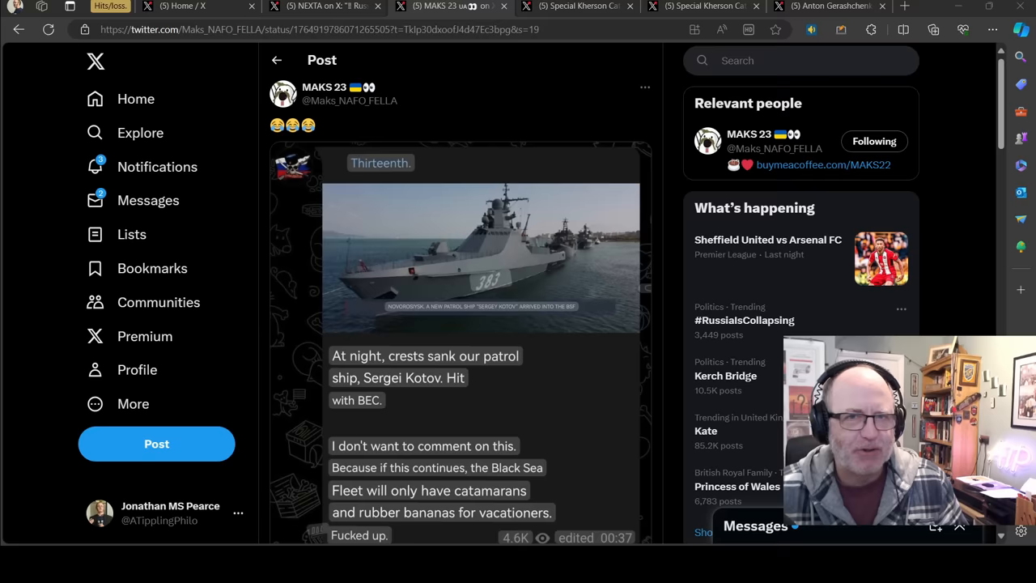
# - Bring up the NEXTA post confirming the Sergey Kotov was destroyed in Crimea
pyautogui.click(324, 6)
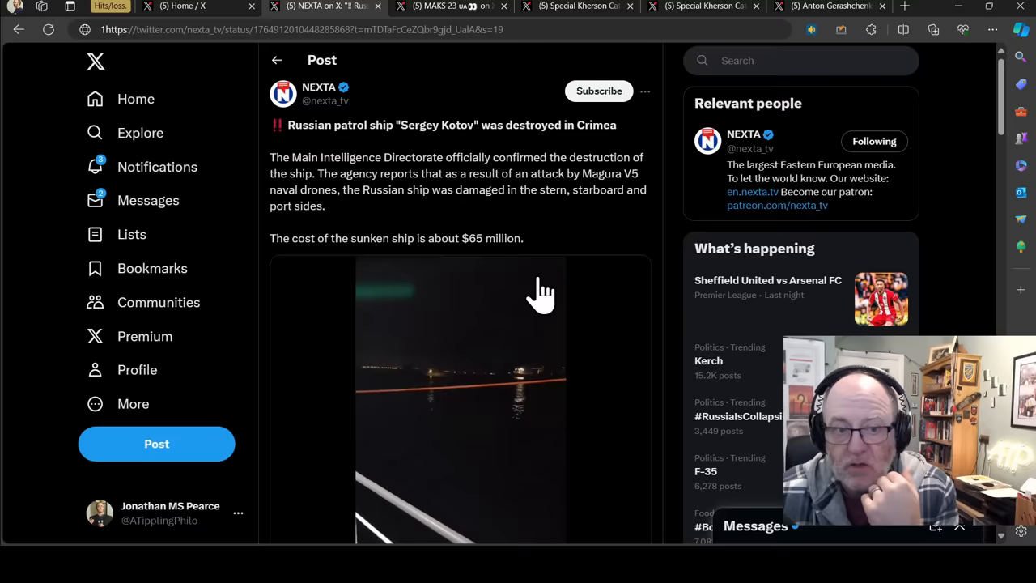
pyautogui.scroll(-3)
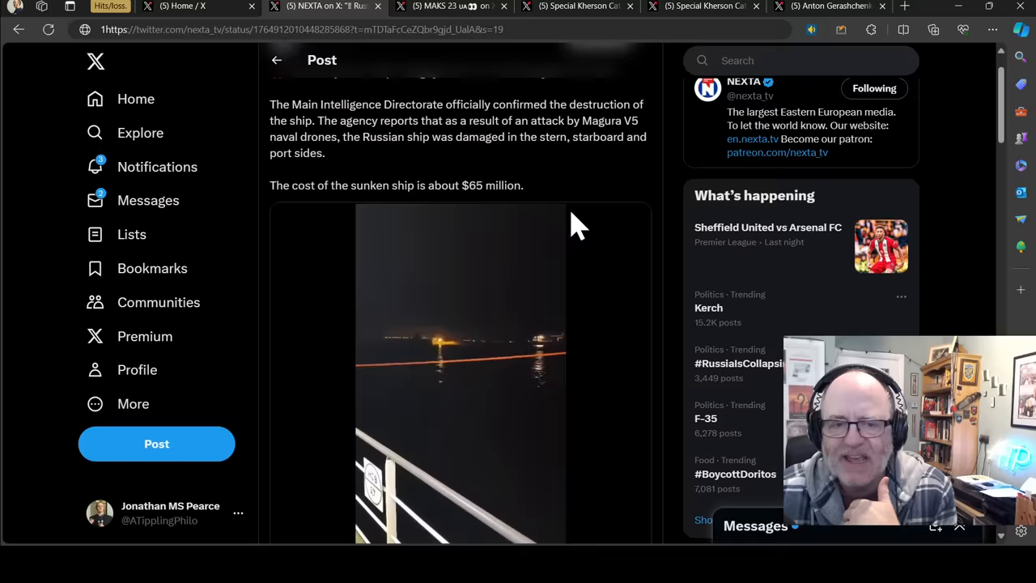
pyautogui.scroll(-3)
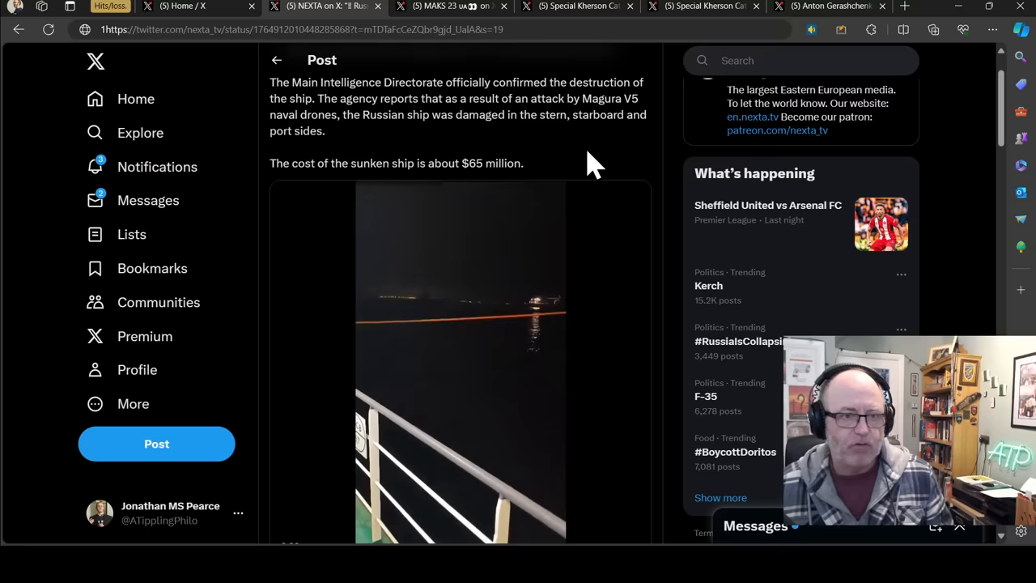
pyautogui.scroll(-3)
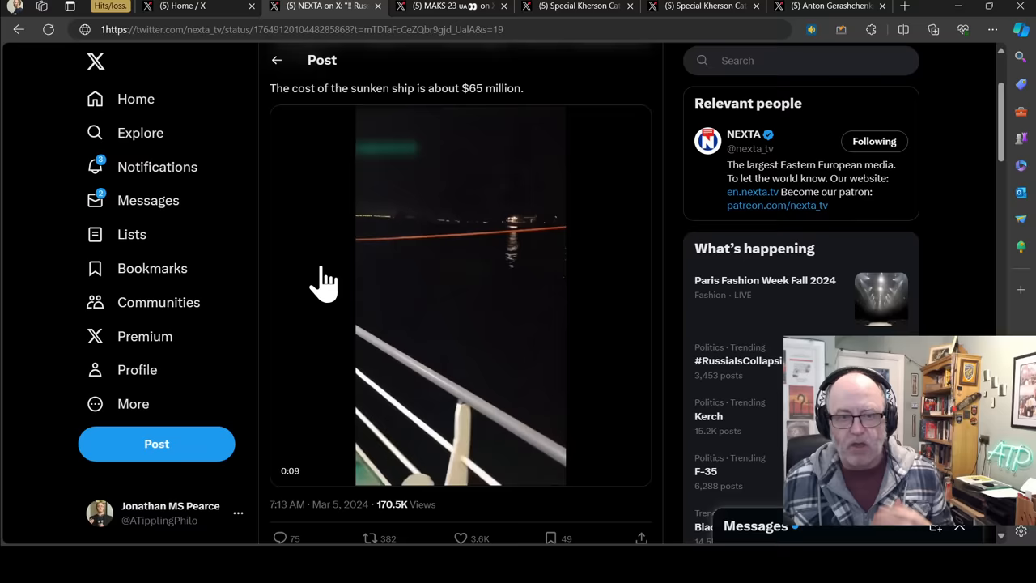
# - Return to the MAKS 23 post with the Telegram screenshot lamenting Sergei Kotov sunk at night
pyautogui.click(449, 7)
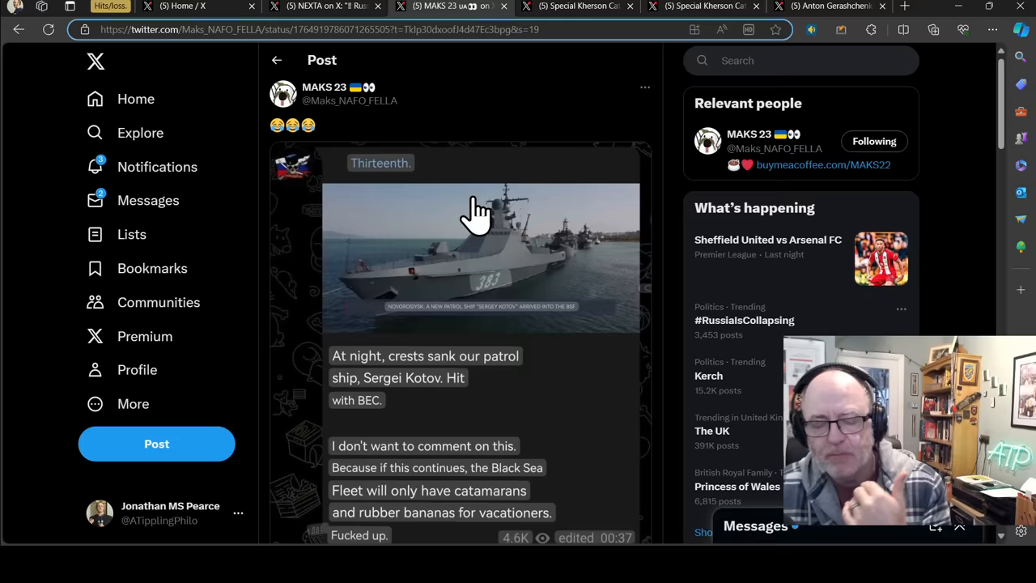
pyautogui.moveTo(526, 223)
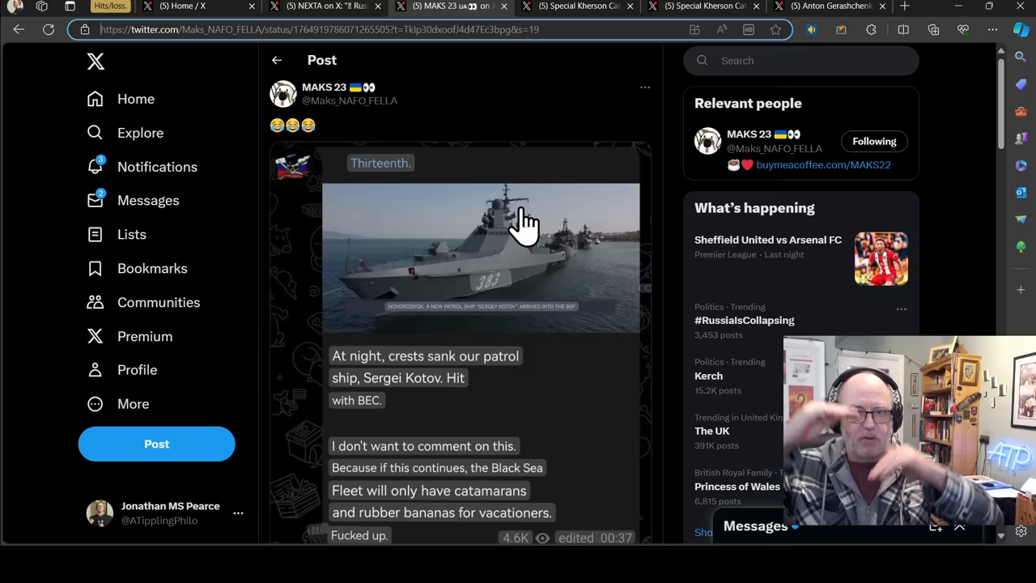
pyautogui.scroll(-3)
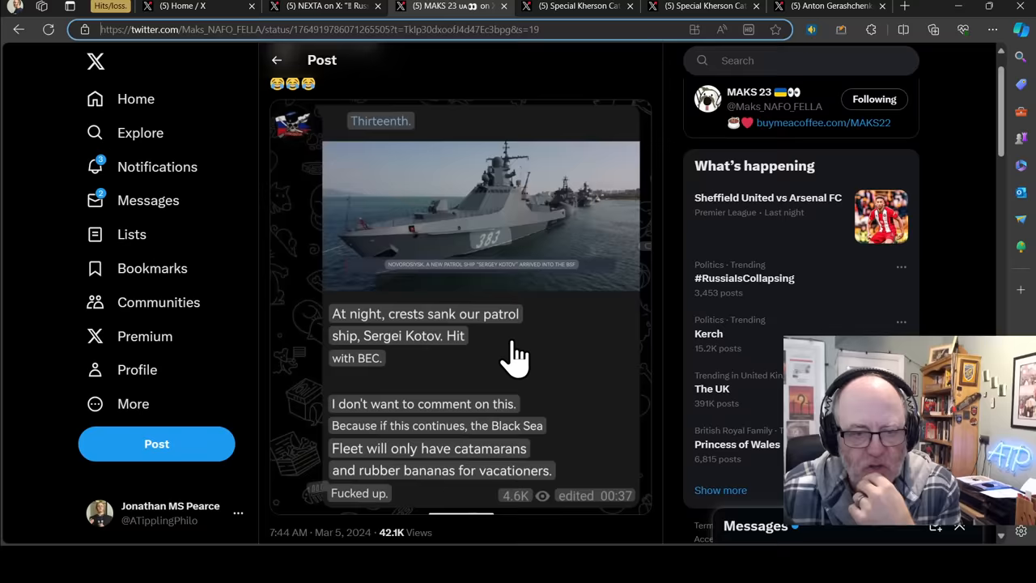
# - Scroll to the MAKS 23 post's 7:44 AM Mar 5, 2024 timestamp and 42.1K views
pyautogui.scroll(-3)
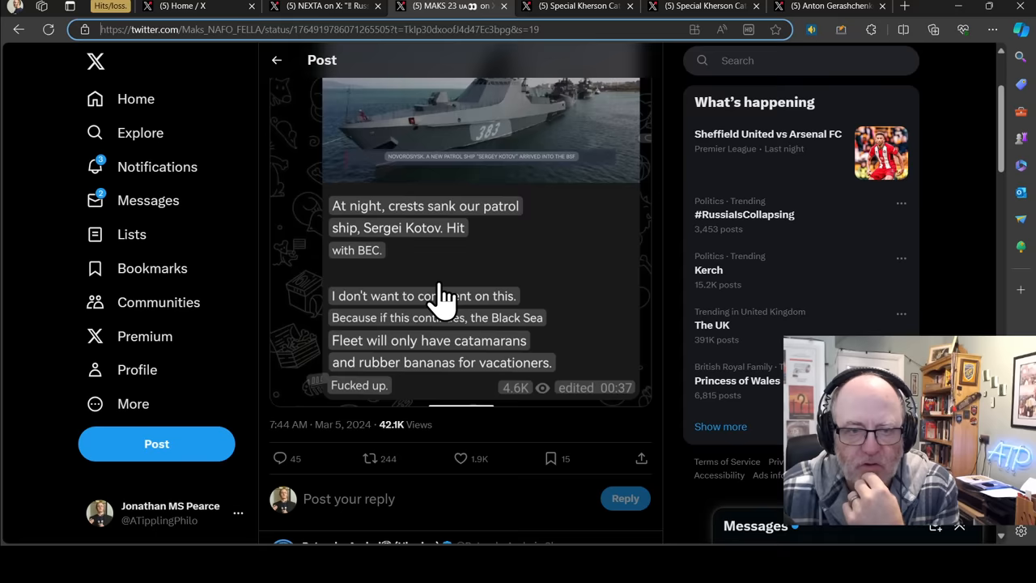
pyautogui.moveTo(359, 208)
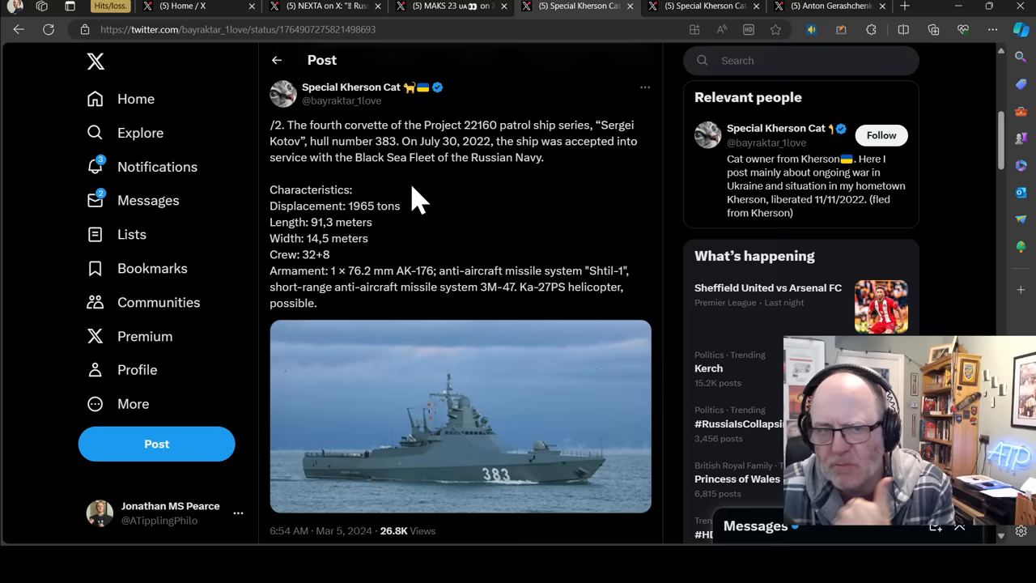
pyautogui.moveTo(456, 207)
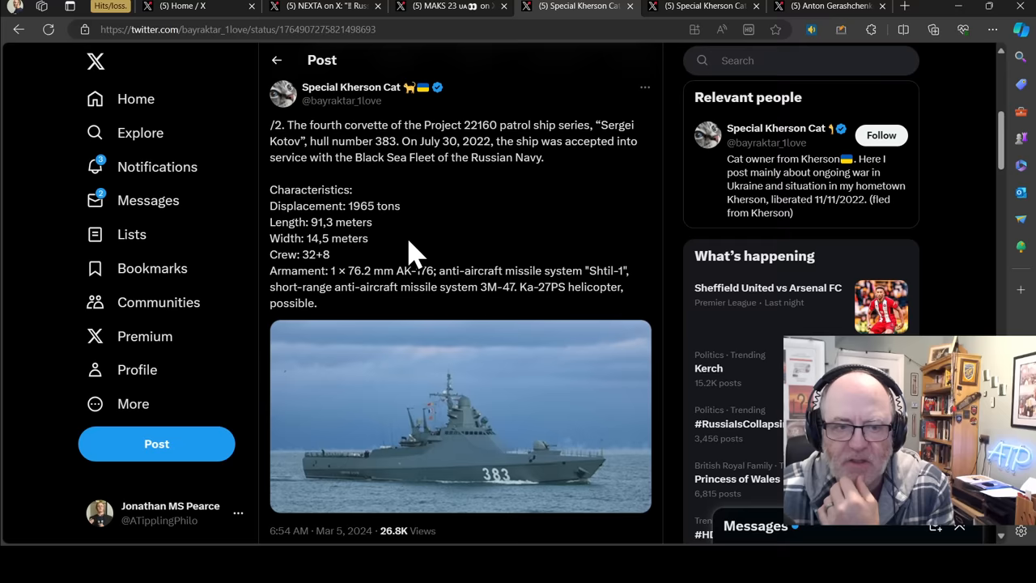
pyautogui.moveTo(339, 272)
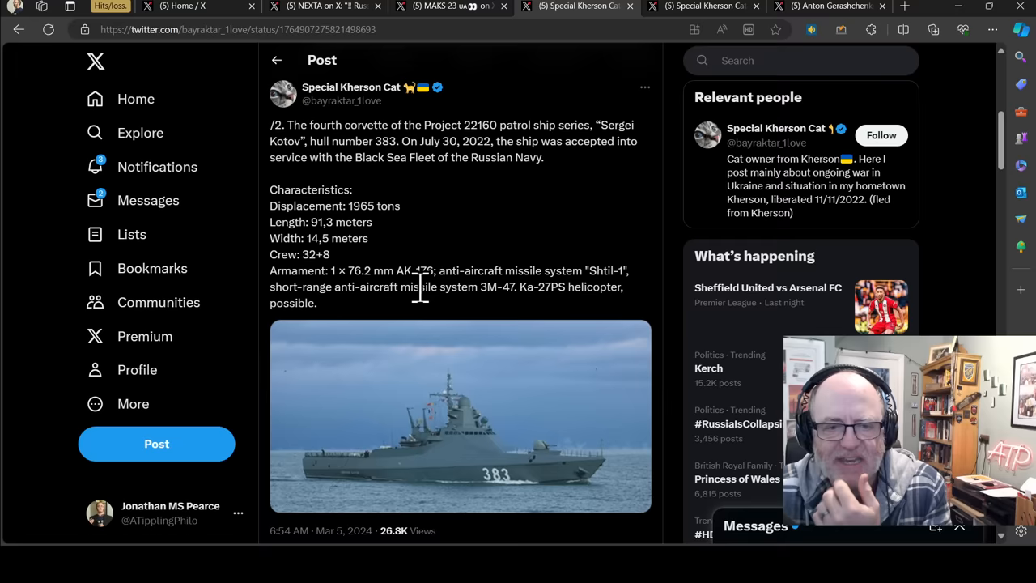
# - Scroll down the strike post past the cost line to the photo of the ship in port
pyautogui.scroll(-3)
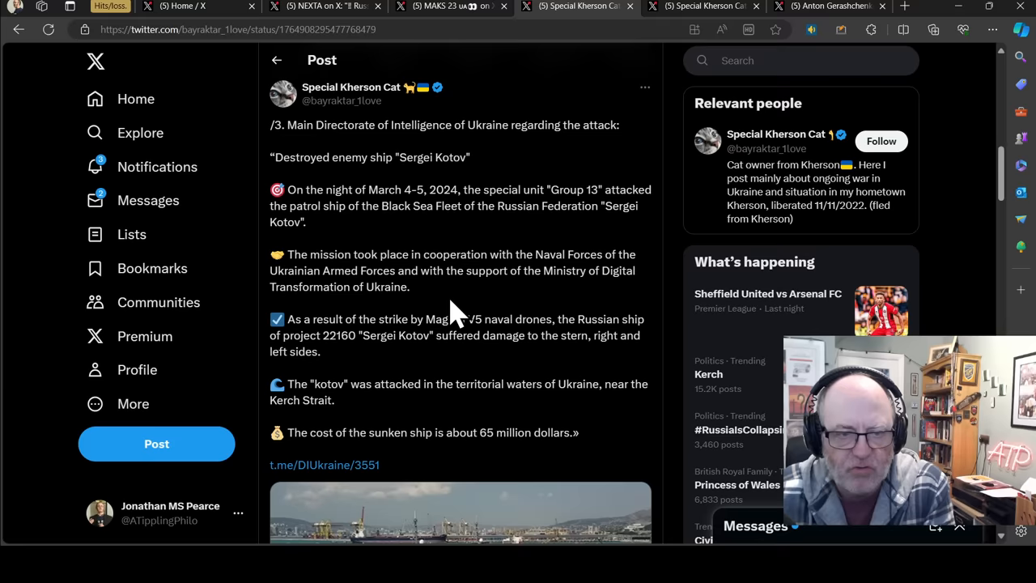
pyautogui.scroll(-3)
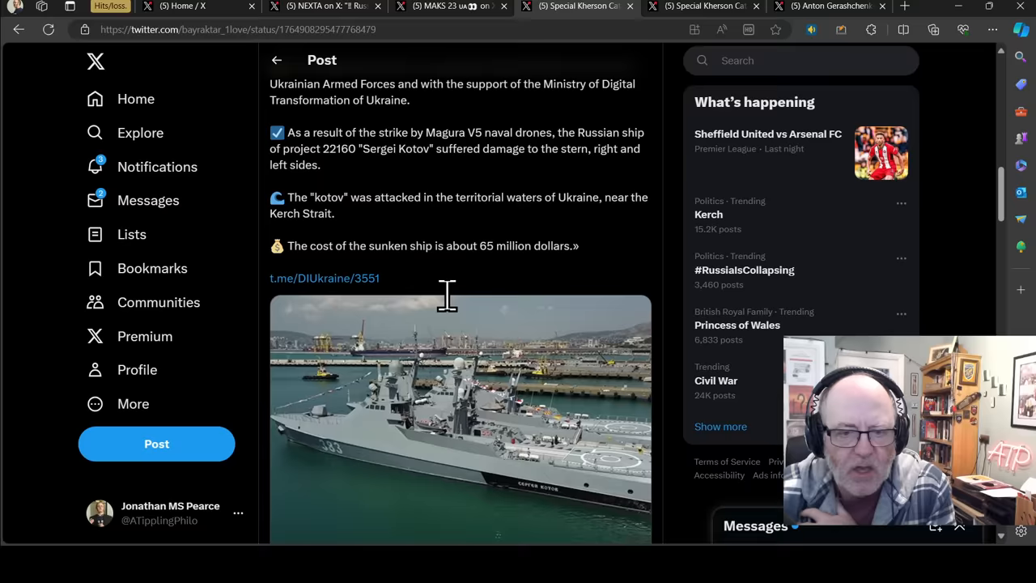
pyautogui.scroll(-3)
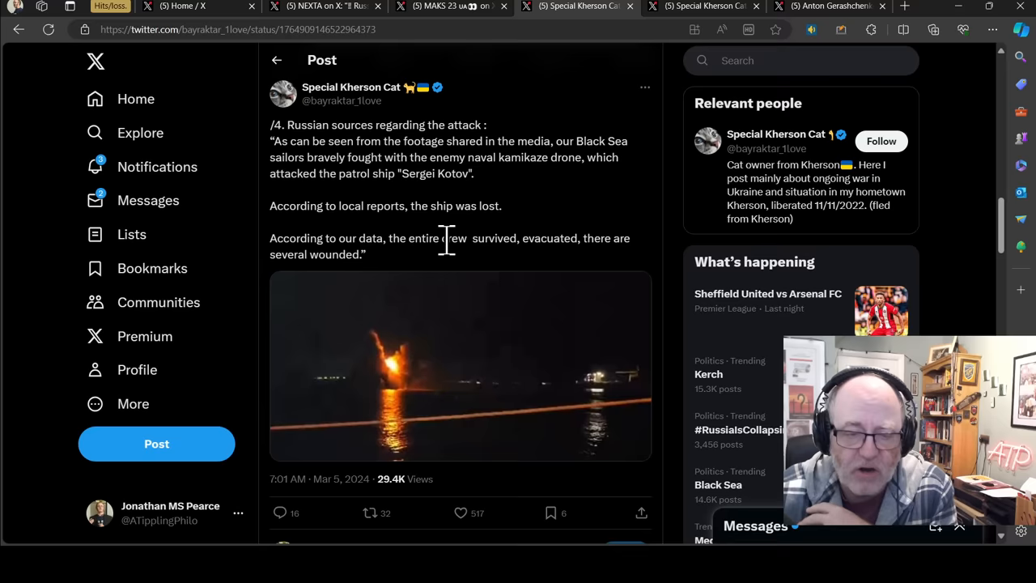
pyautogui.moveTo(415, 272)
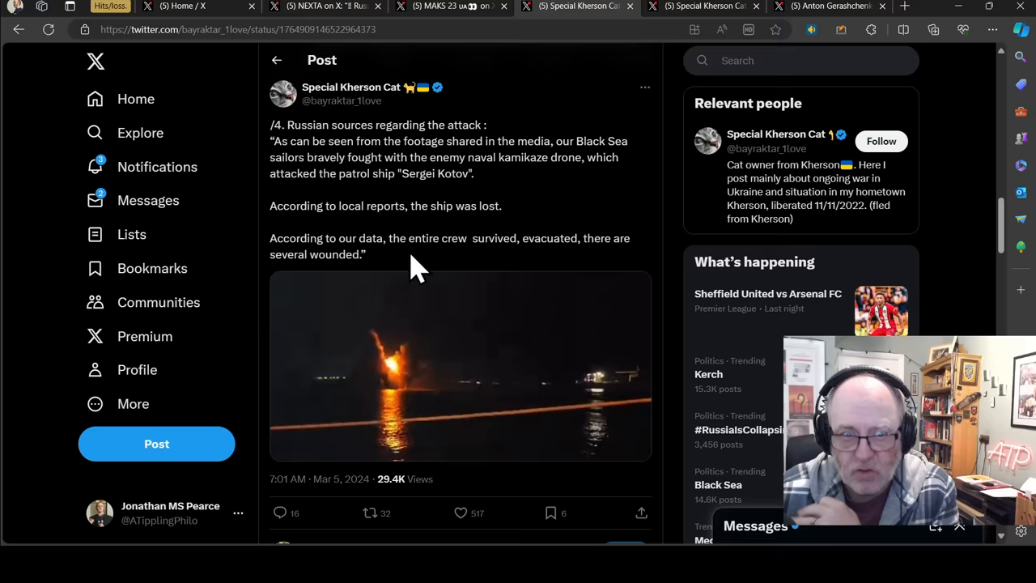
# - Scroll past the crew-evacuation report to post /5 about the TOR system on the helipad
pyautogui.scroll(-3)
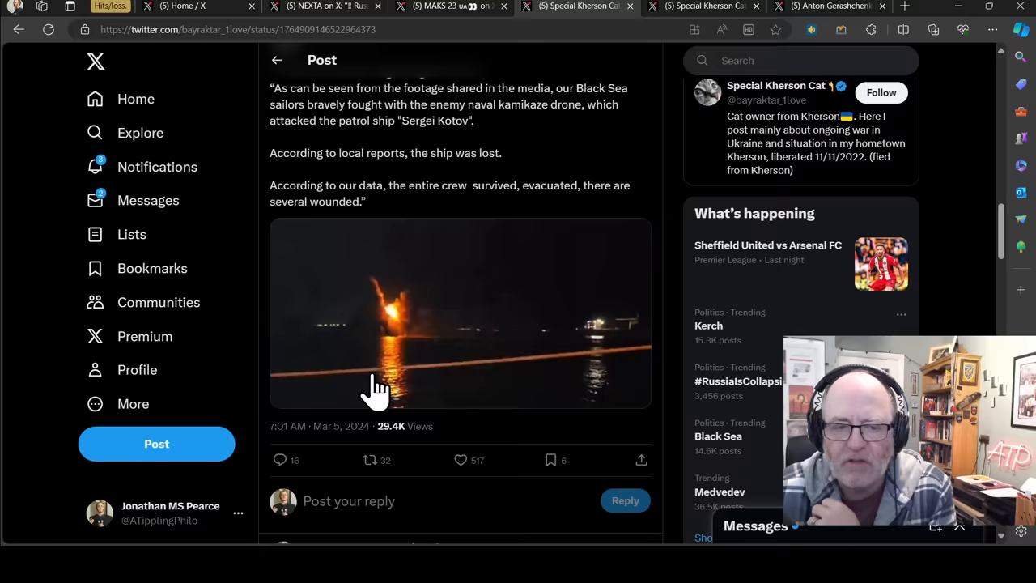
pyautogui.scroll(-3)
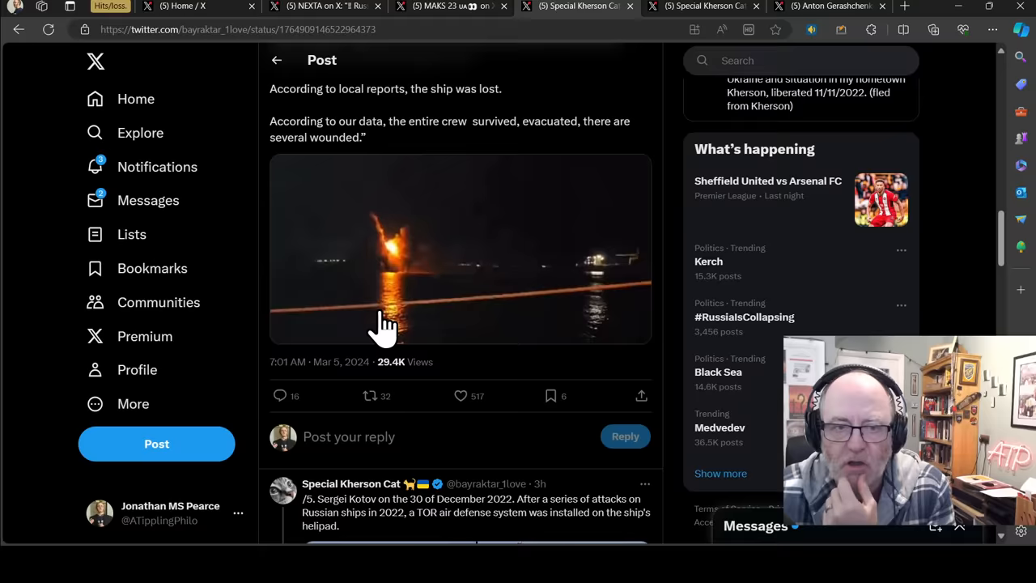
pyautogui.scroll(-3)
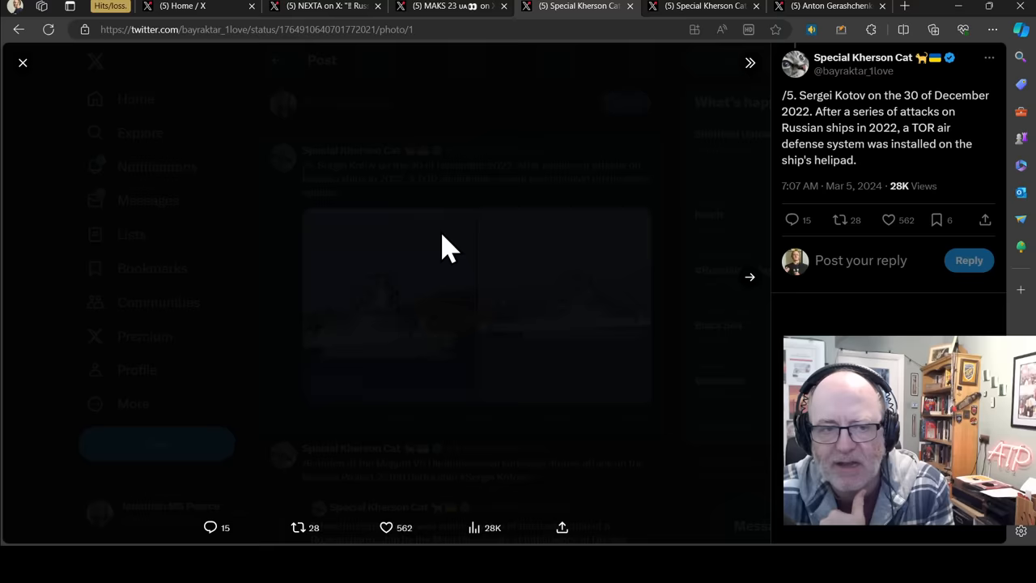
# - Leave the photo and show post /6 announcing the Magura V5 drone attack video
pyautogui.click(751, 277)
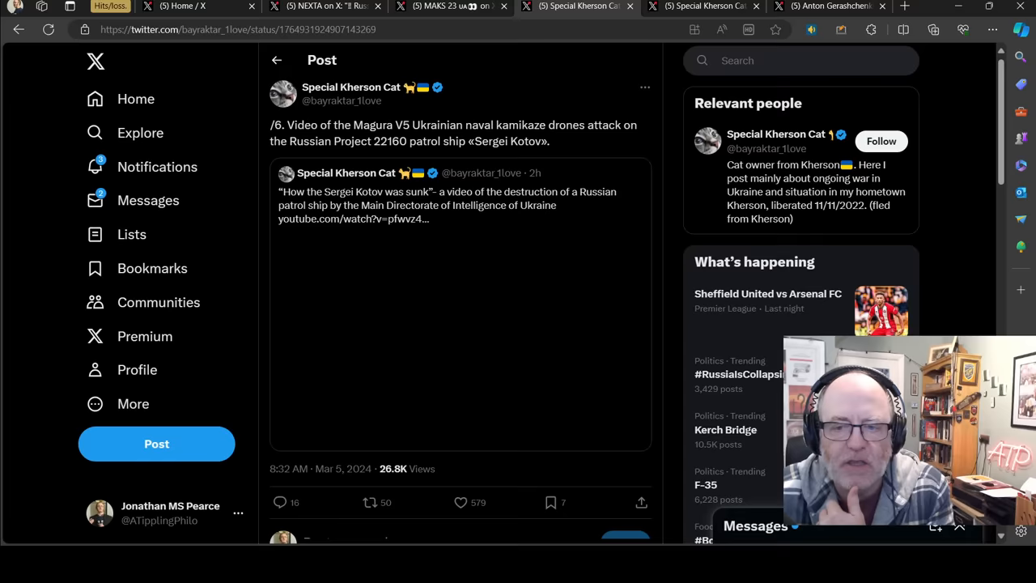
# - Expand the quoted post and play the intelligence directorate's drone attack video
pyautogui.click(460, 339)
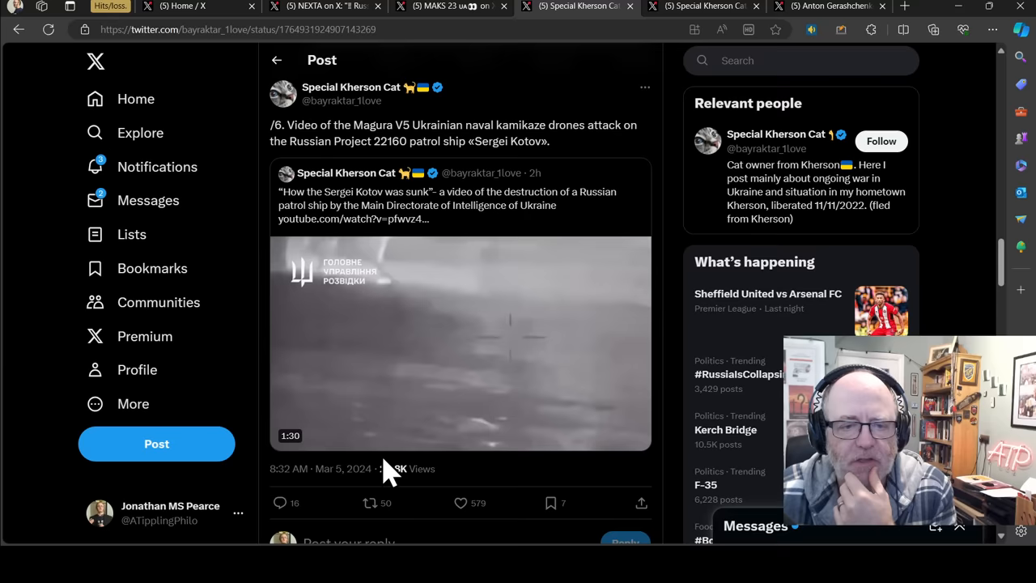
pyautogui.click(459, 344)
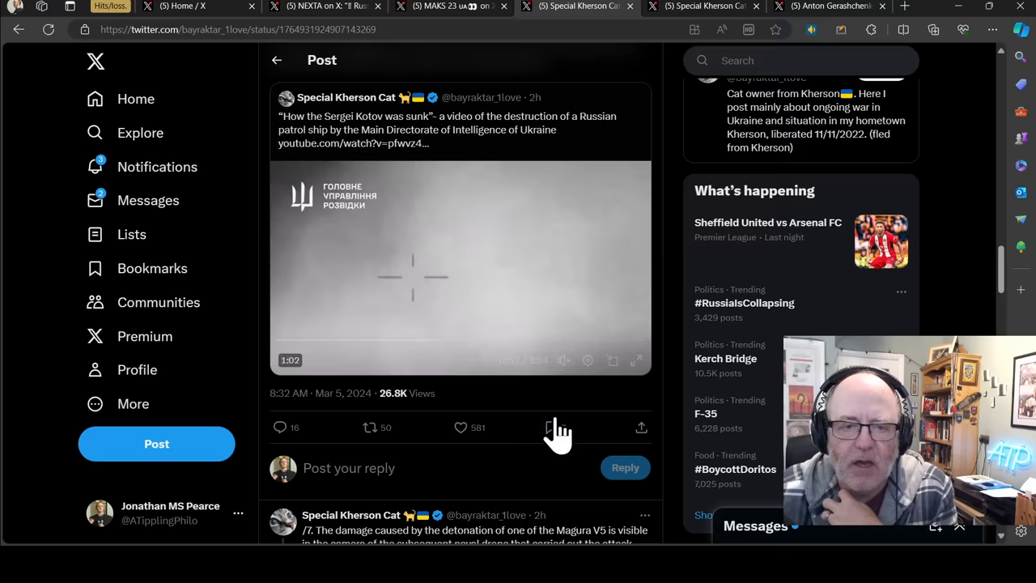
pyautogui.click(551, 427)
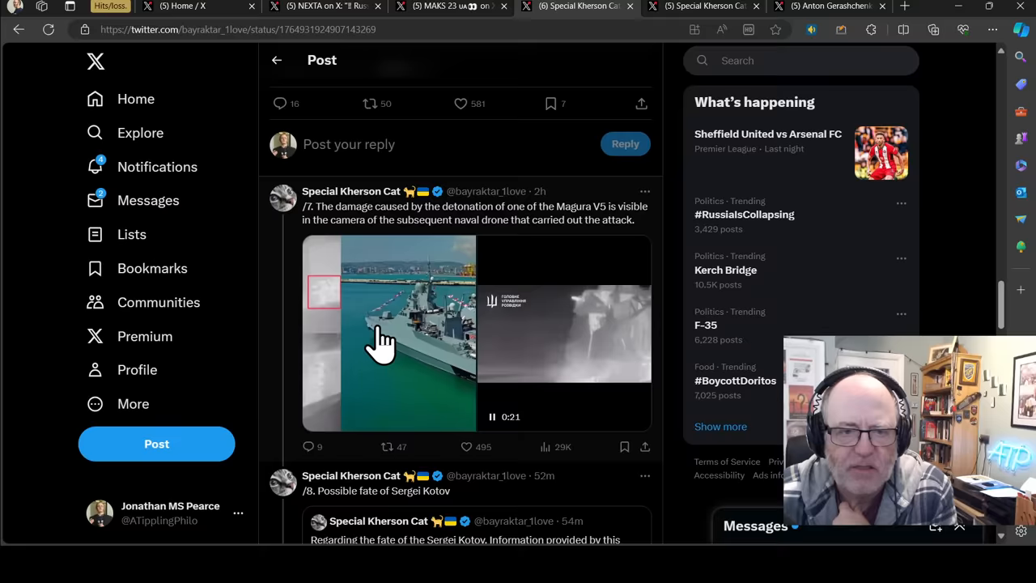
# - Scroll past post /8 to post /9, the tourist walk video along Sergey Kotov's deck
pyautogui.scroll(-3)
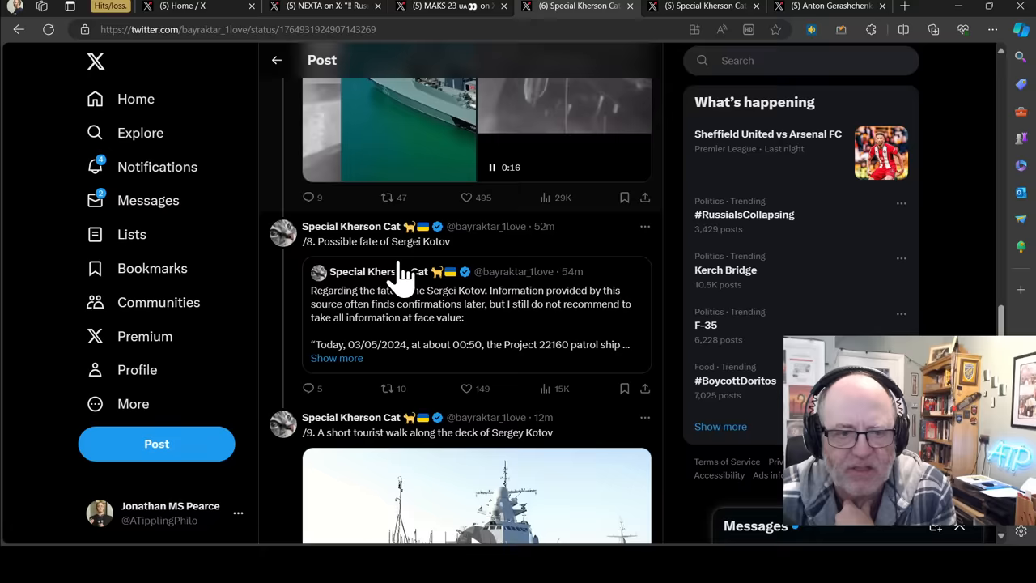
pyautogui.scroll(-3)
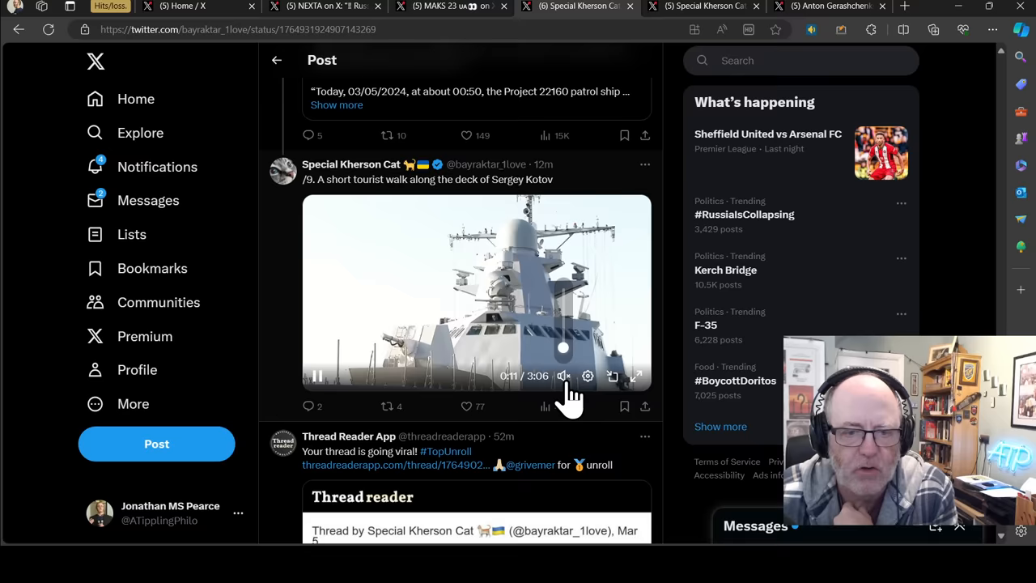
# - Watch the deck-walk video full screen, then show the post on drones striking the same hull spot
pyautogui.click(636, 375)
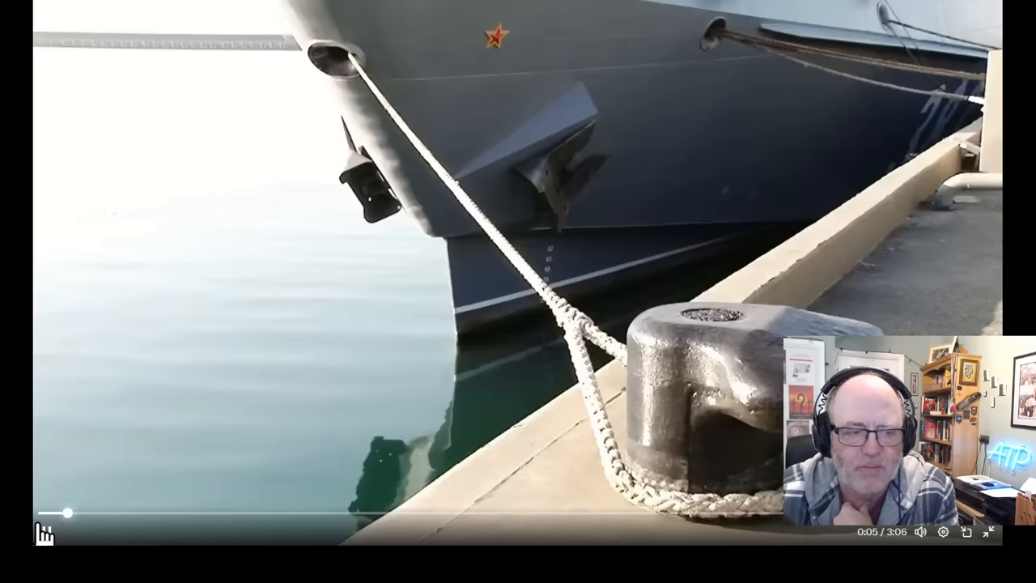
pyautogui.click(991, 533)
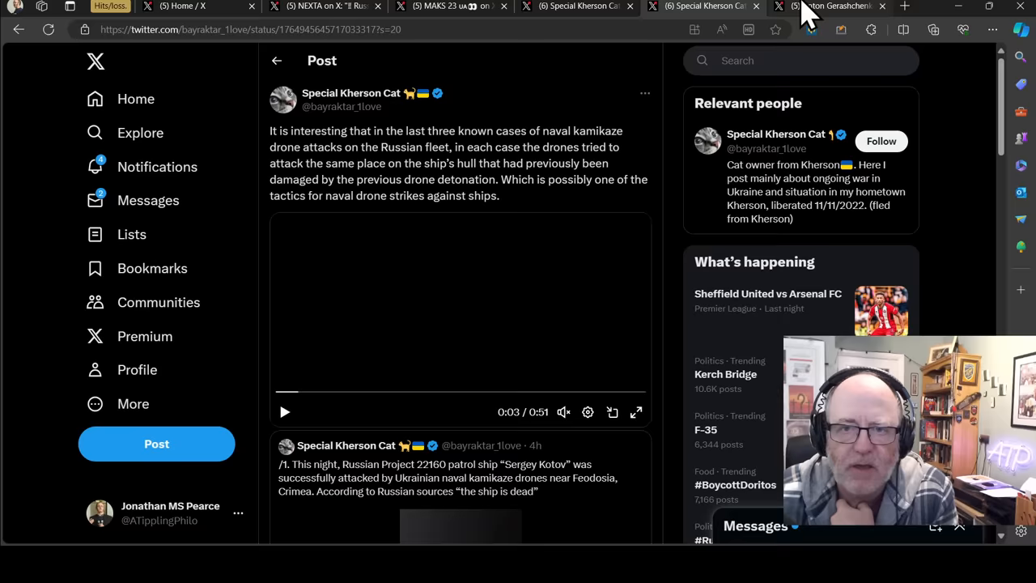
# - Glance at the Russian blogger lament post, then end on the NEXTA $65 million cost post
pyautogui.click(825, 7)
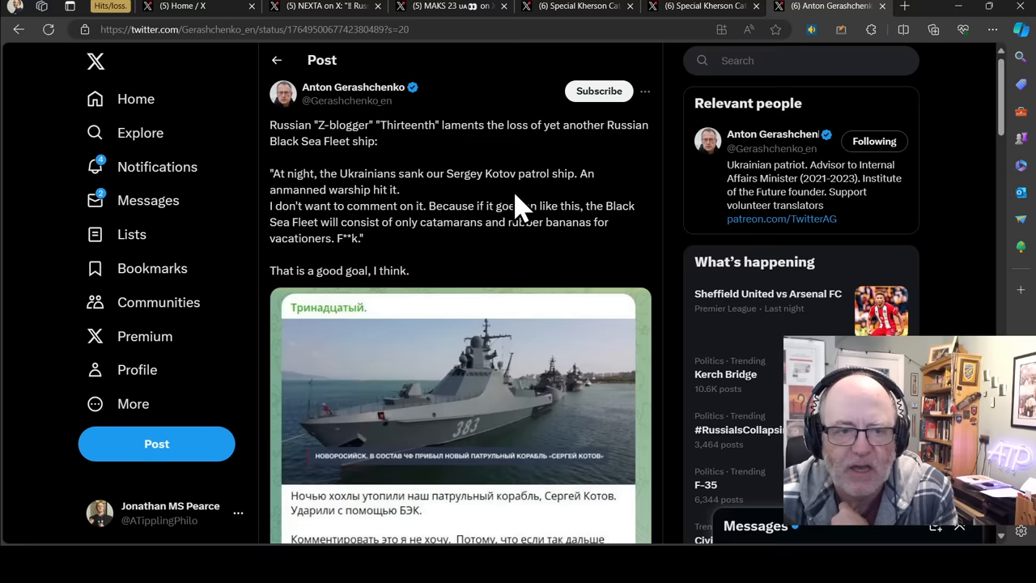
pyautogui.click(699, 6)
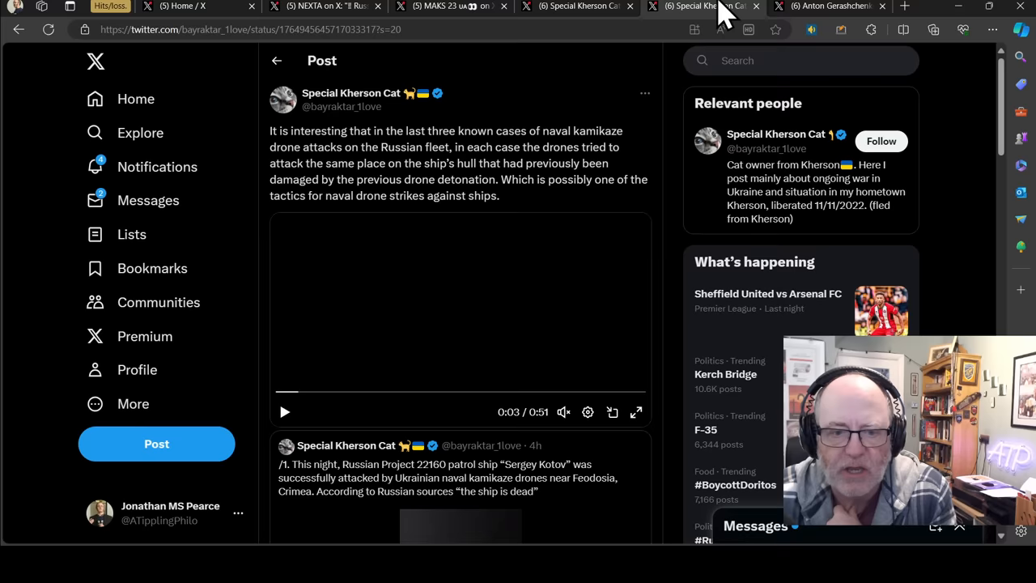
pyautogui.click(324, 6)
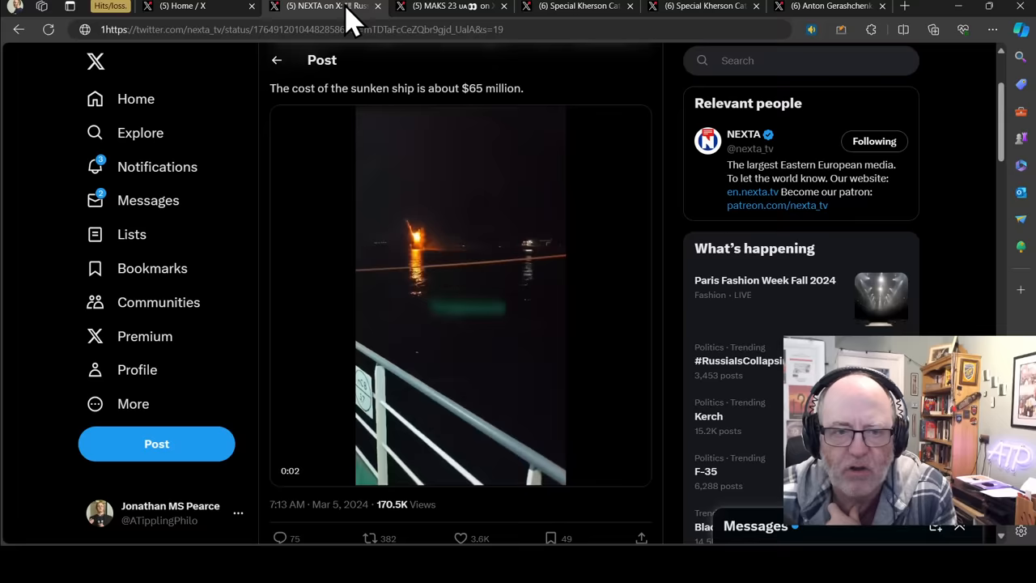